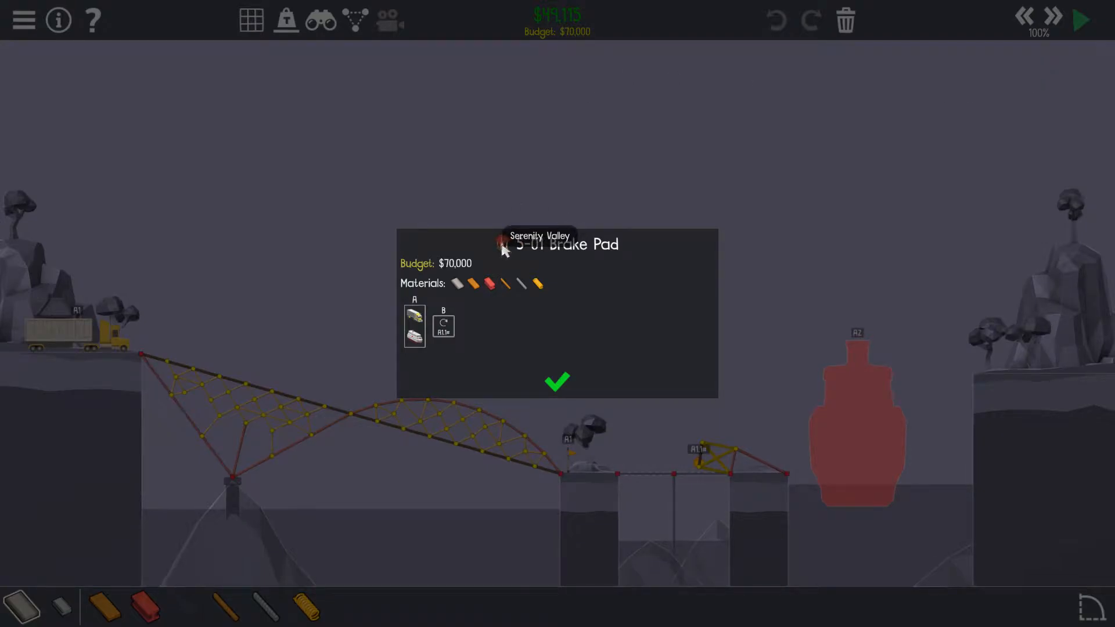
mouse_move(583, 107)
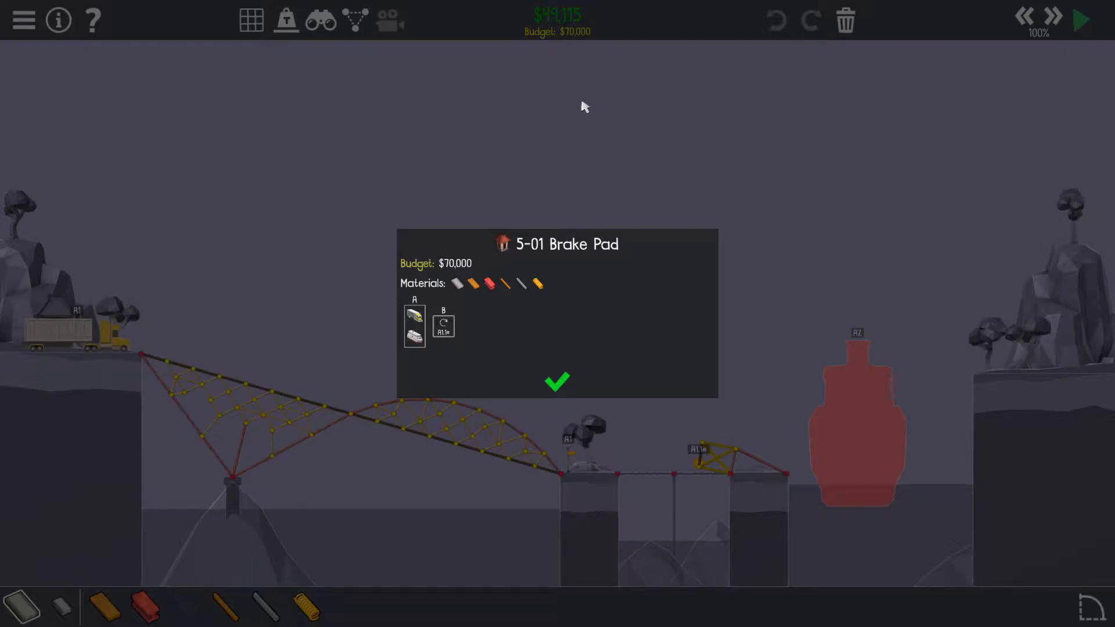
mouse_move(528, 95)
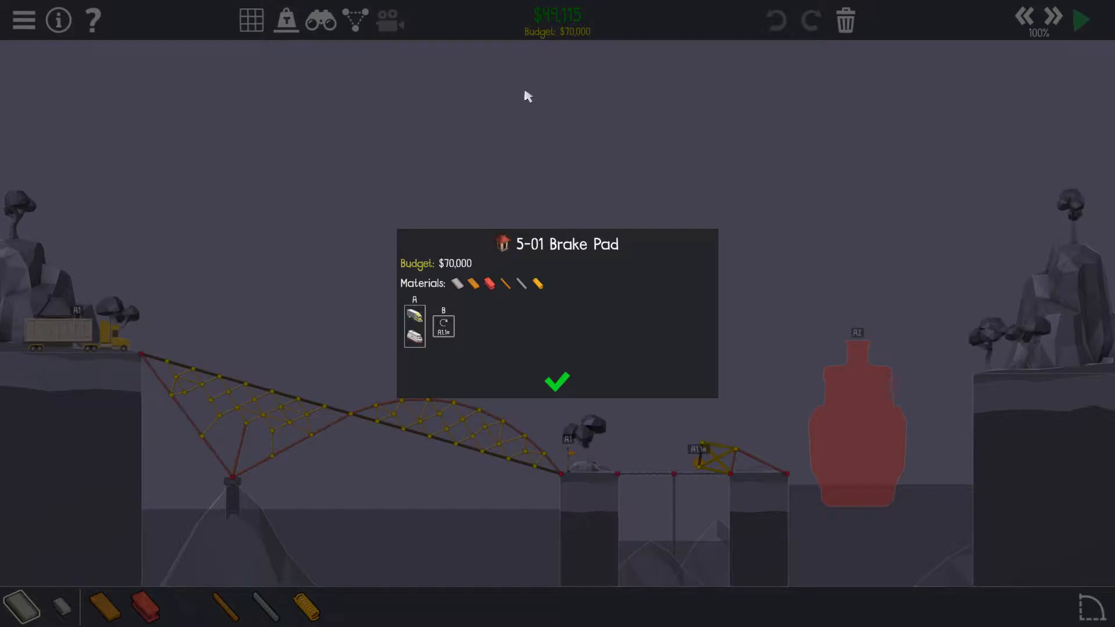
Dismiss the 5-01 Brake Pad briefing to reveal the $49,115 truss bridge.
left_click(558, 380)
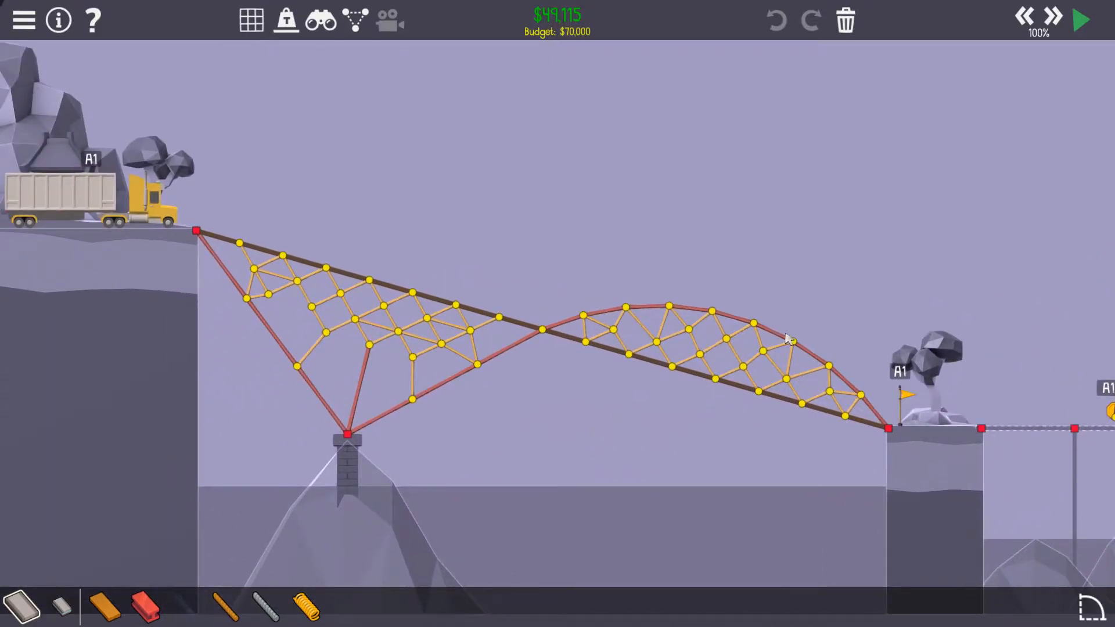
mouse_move(538, 466)
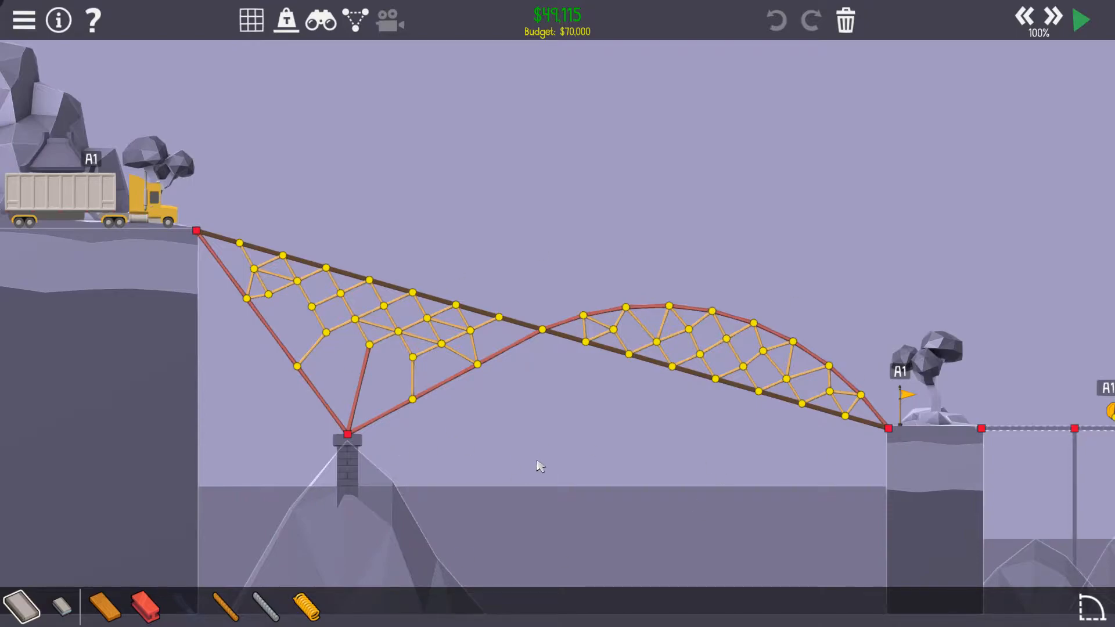
mouse_move(582, 432)
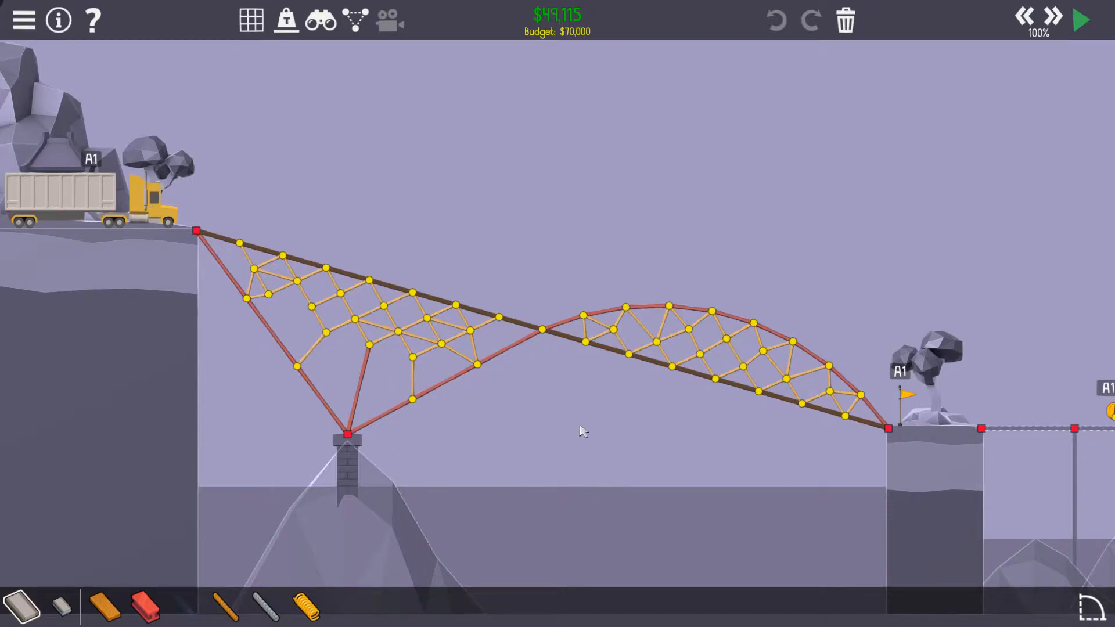
mouse_move(655, 432)
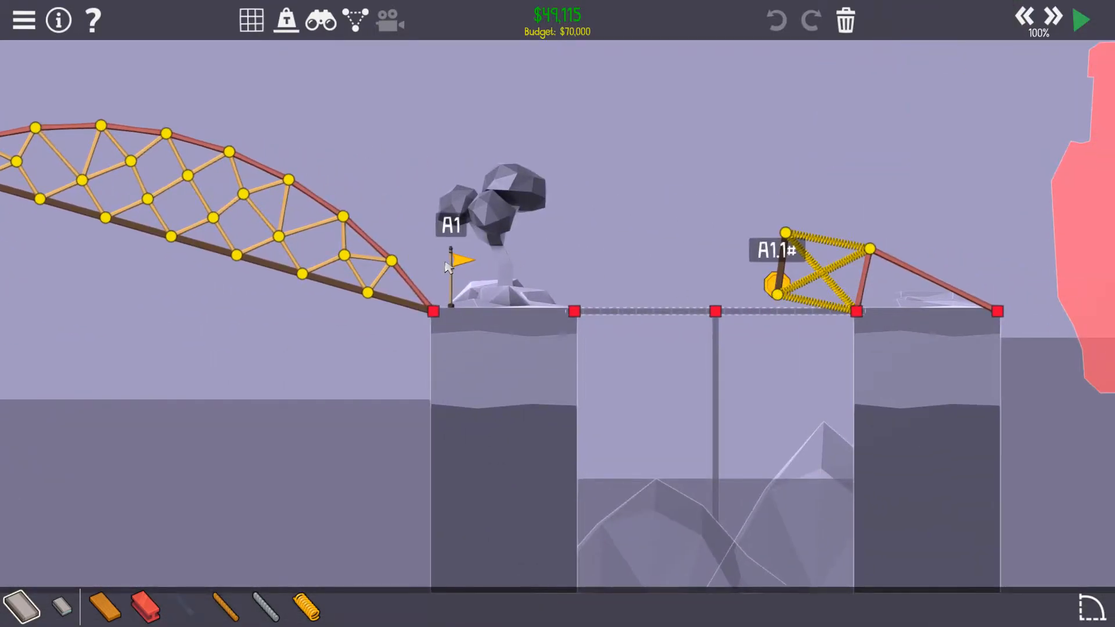
mouse_move(605, 414)
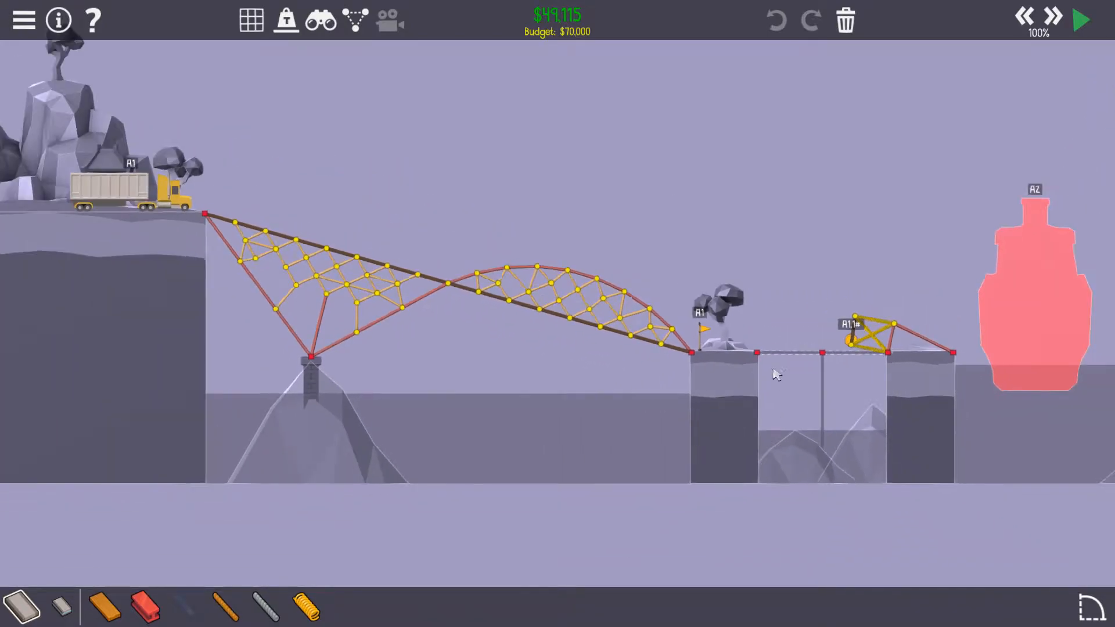
mouse_move(1080, 20)
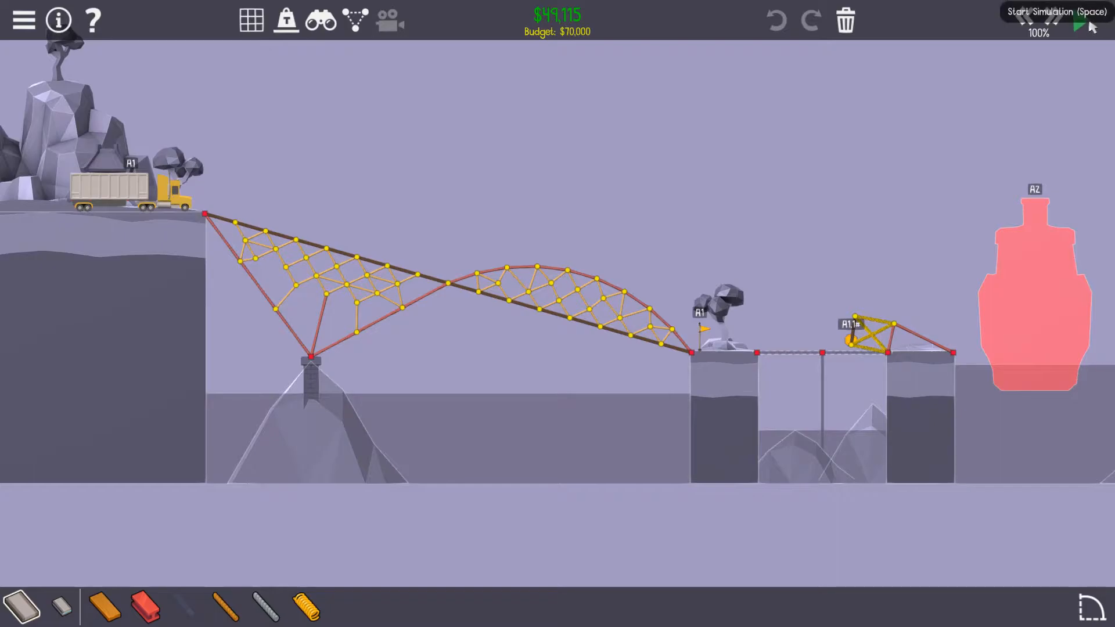
Run the Brake Pad simulation until Level Complete shows $49,115, top 13%.
left_click(1081, 20)
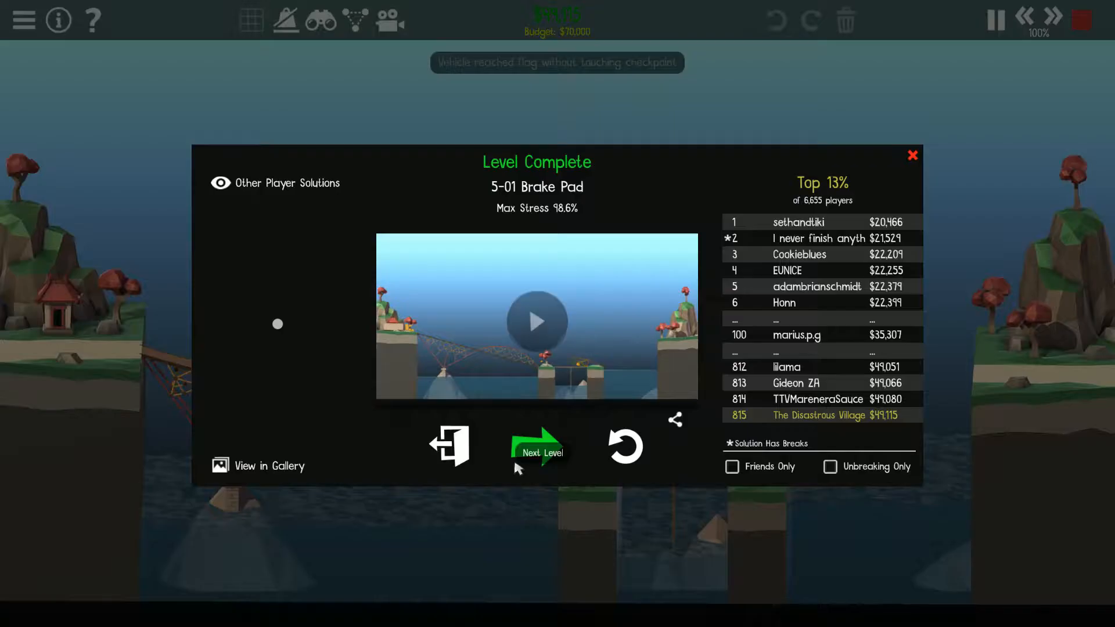
Advance from the 5-01 results to the 5-02 Sorting briefing with its $48,000 budget.
left_click(220, 183)
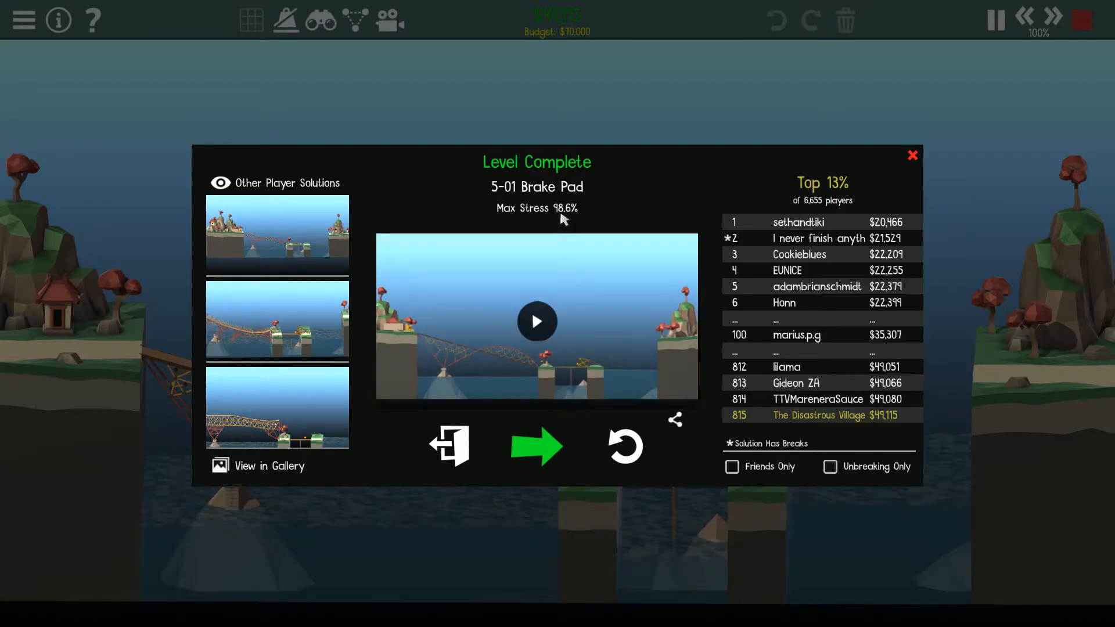
left_click(536, 446)
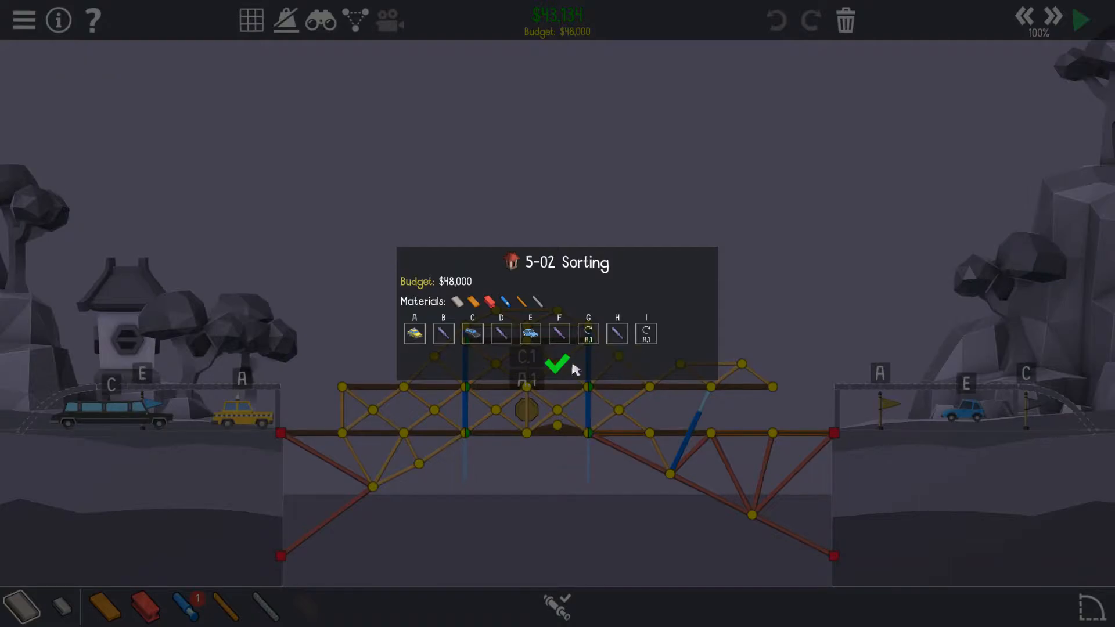
Dismiss the 5-02 Sorting briefing to reveal the $43,134 two-deck bridge.
left_click(558, 367)
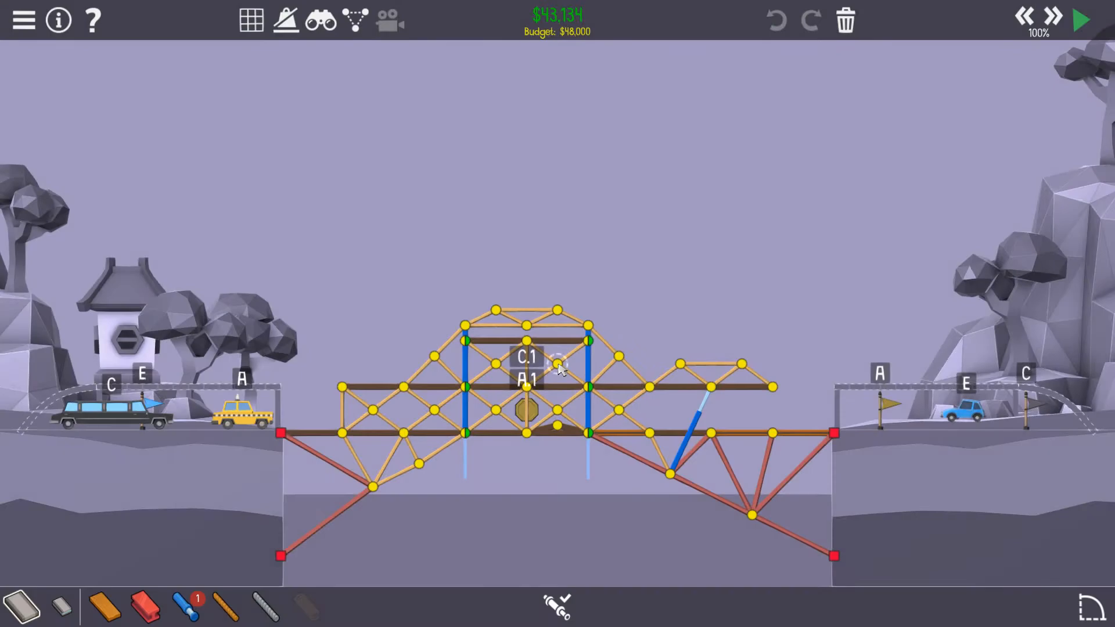
mouse_move(990, 413)
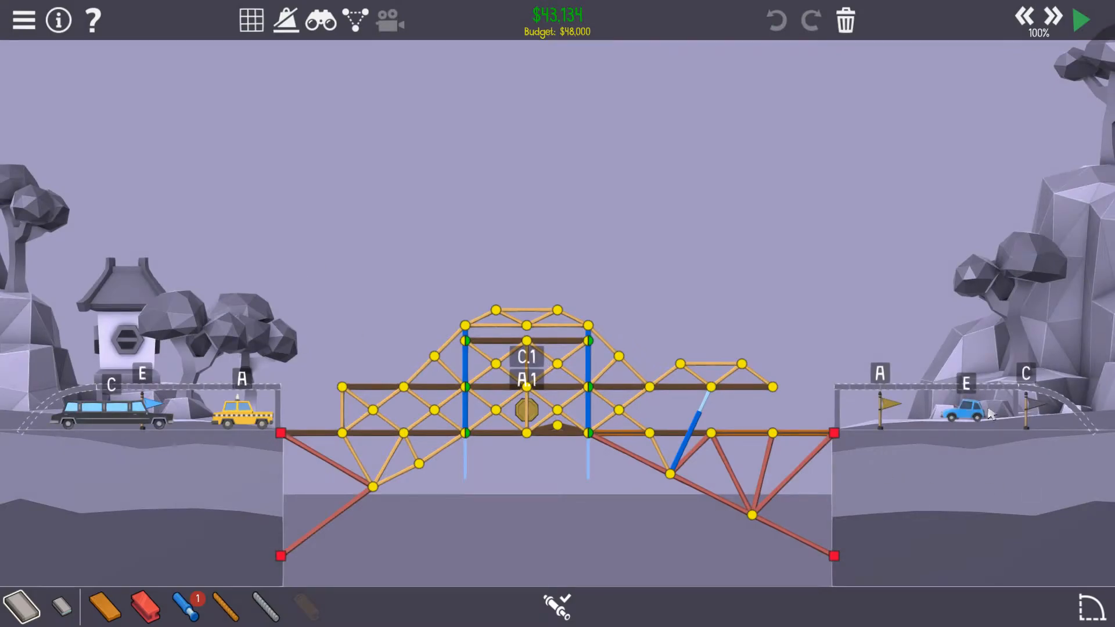
mouse_move(1037, 439)
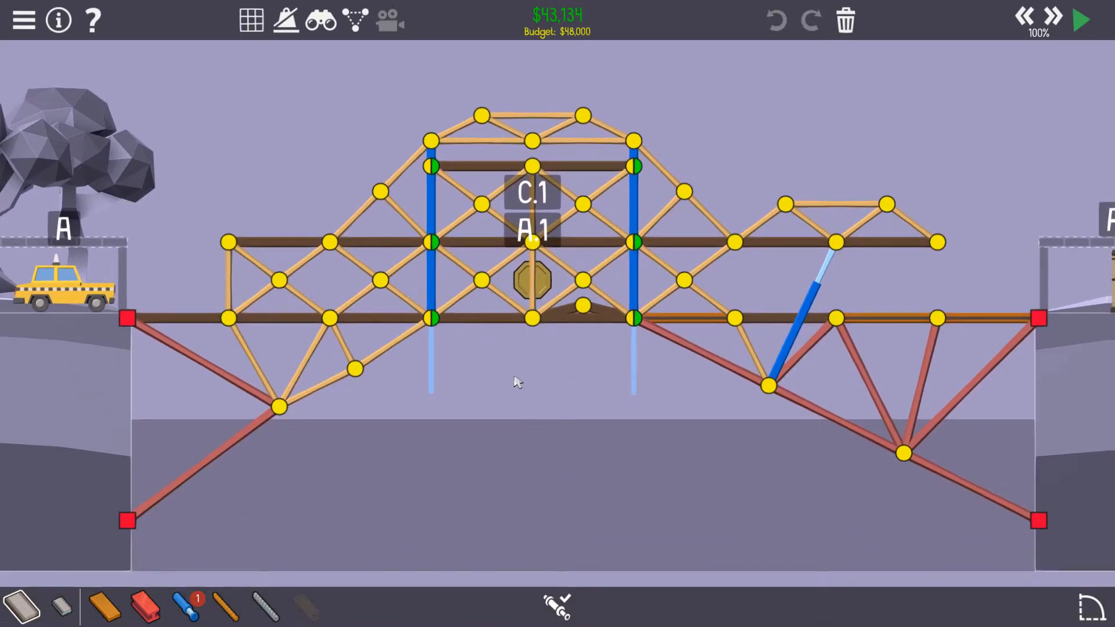
mouse_move(567, 422)
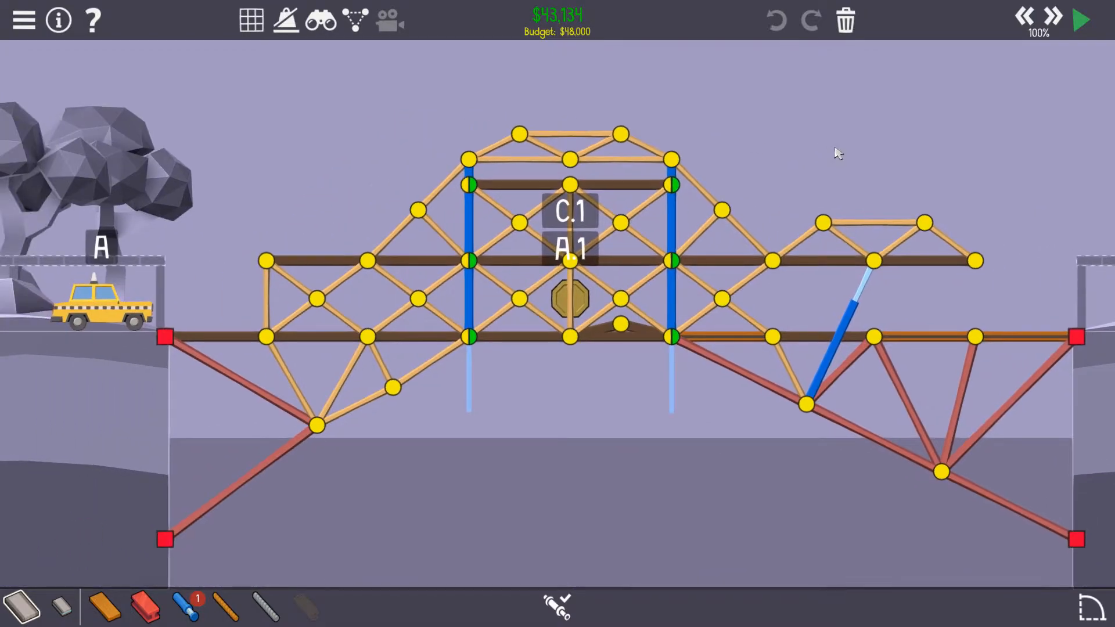
Start simulating the Sorting bridge and let vehicles cross using the hydraulics.
left_click(1079, 19)
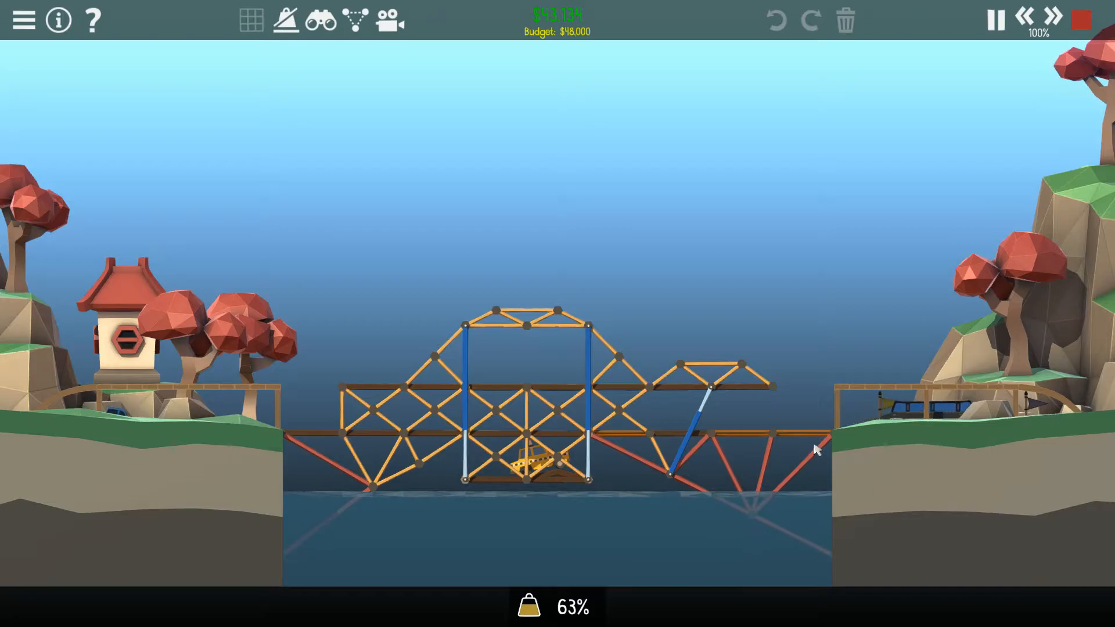
mouse_move(636, 494)
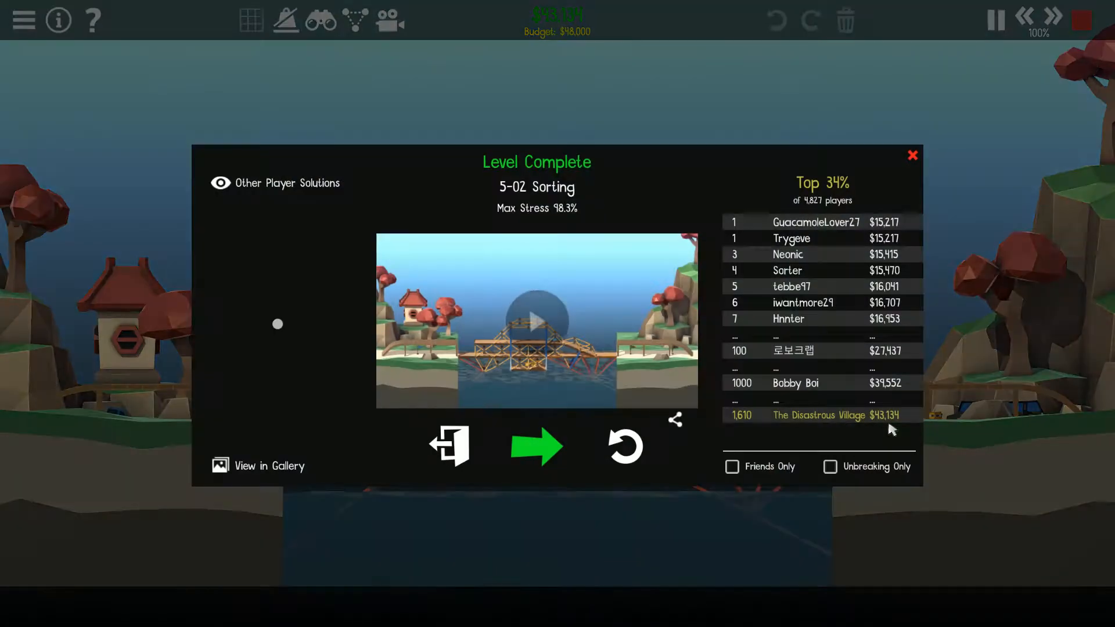
Advance from the 5-02 results to the 5-03 Springboard briefing with its $40,000 budget.
left_click(220, 183)
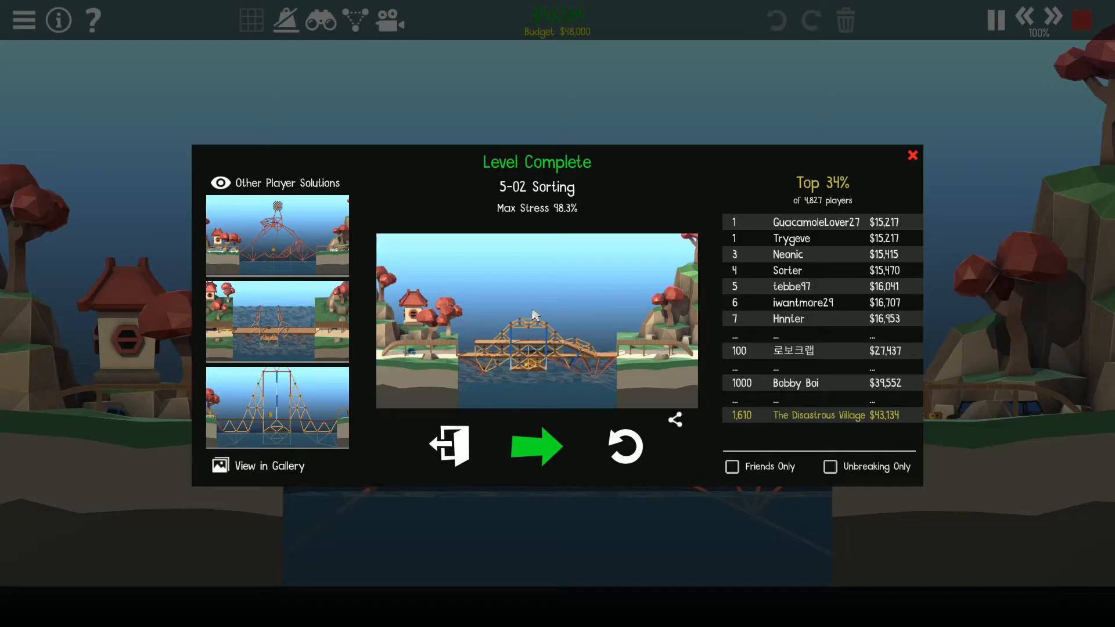
left_click(536, 446)
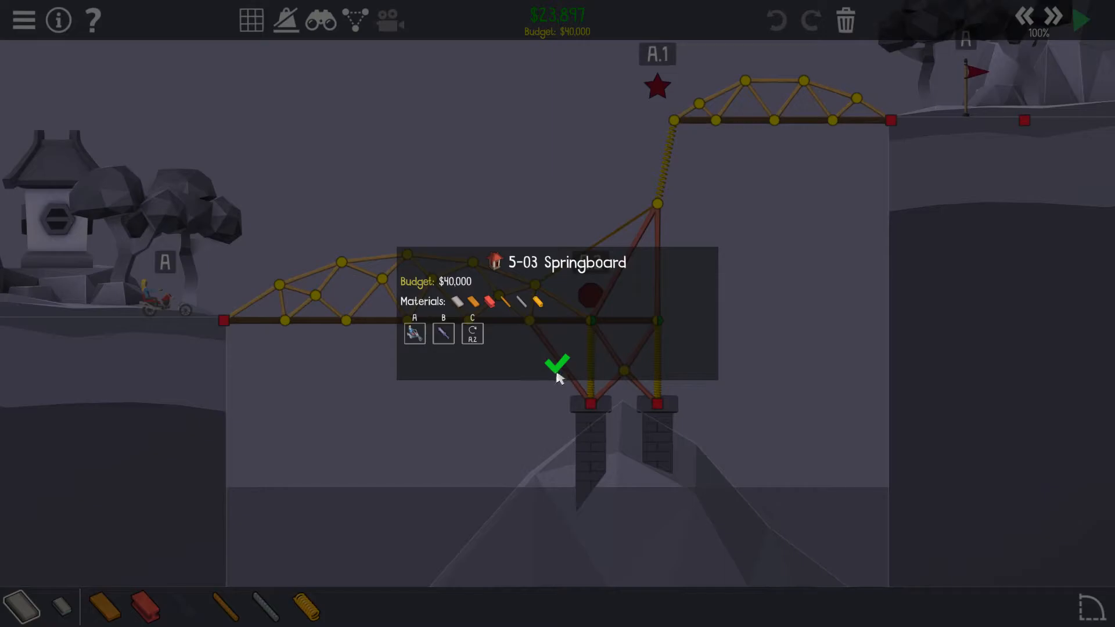
Close the 5-03 Springboard briefing and start simulating the $23,897 bridge.
left_click(557, 365)
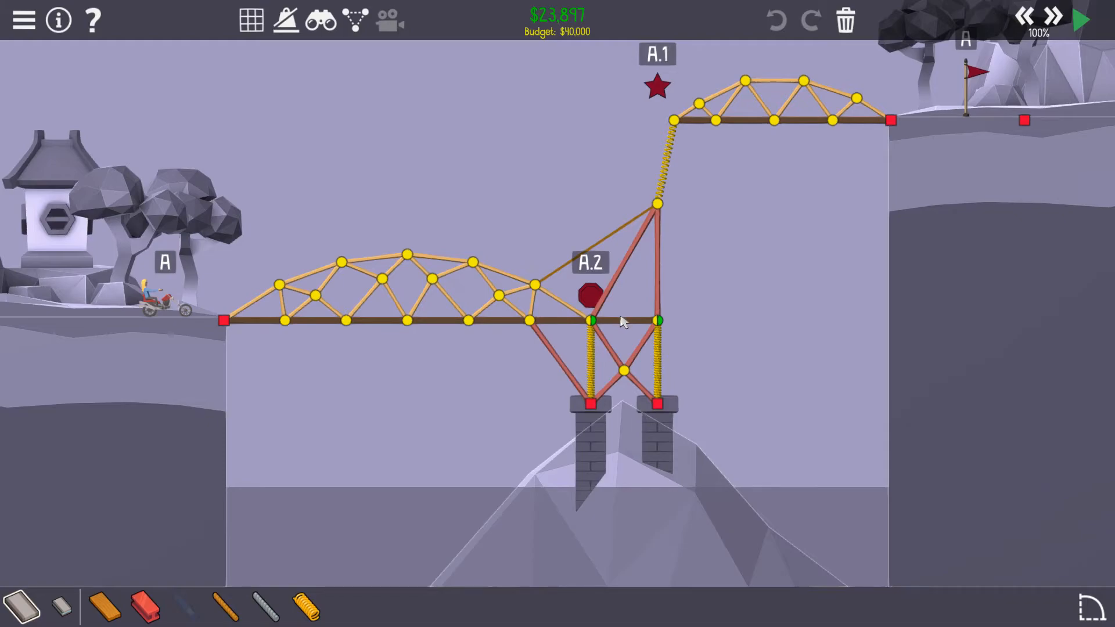
mouse_move(747, 105)
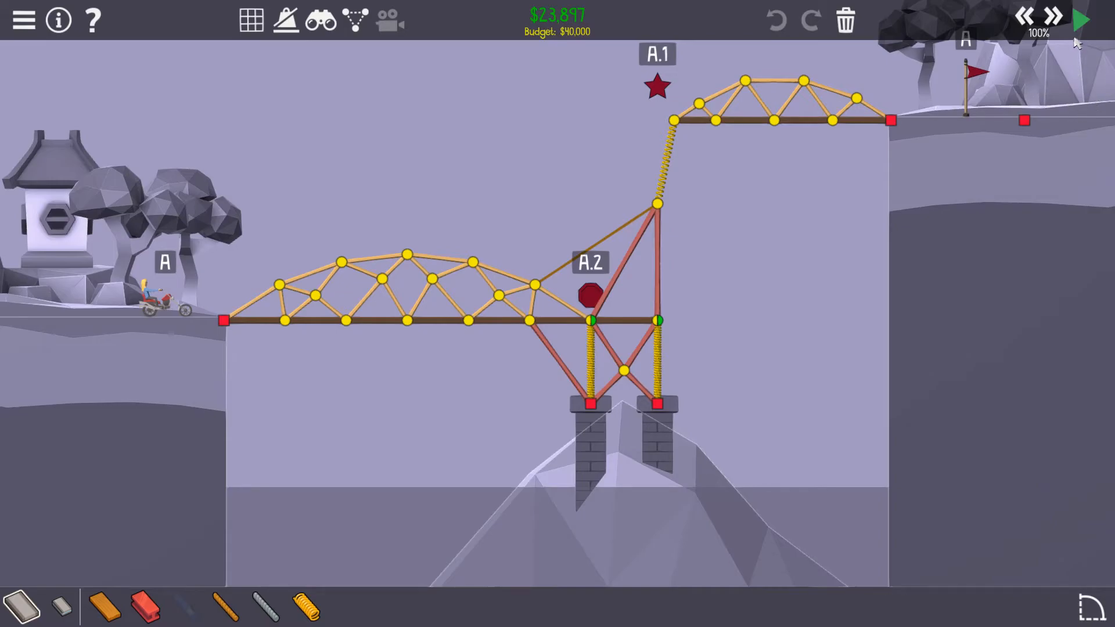
left_click(1081, 19)
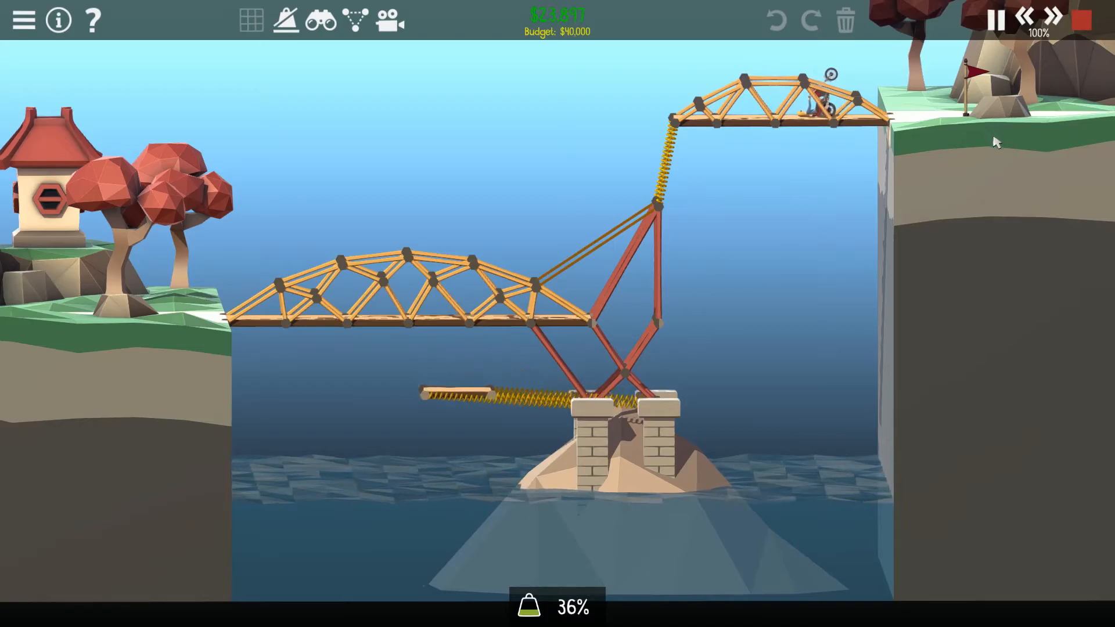
mouse_move(1053, 16)
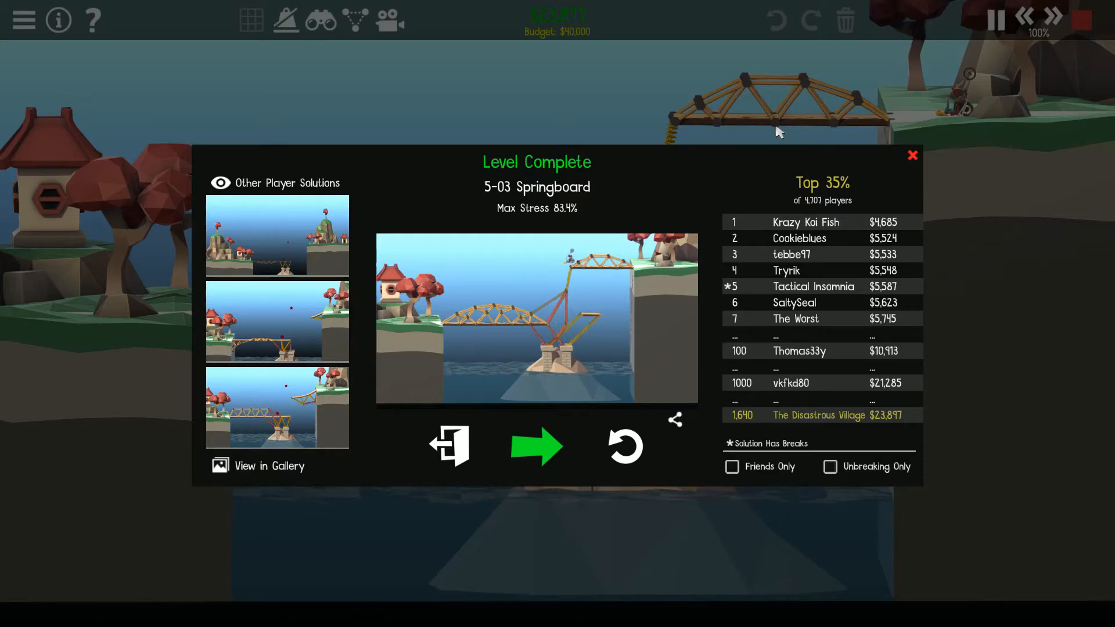
Continue to level 5-04 Leverage, with its $100,000 budget briefing.
left_click(536, 446)
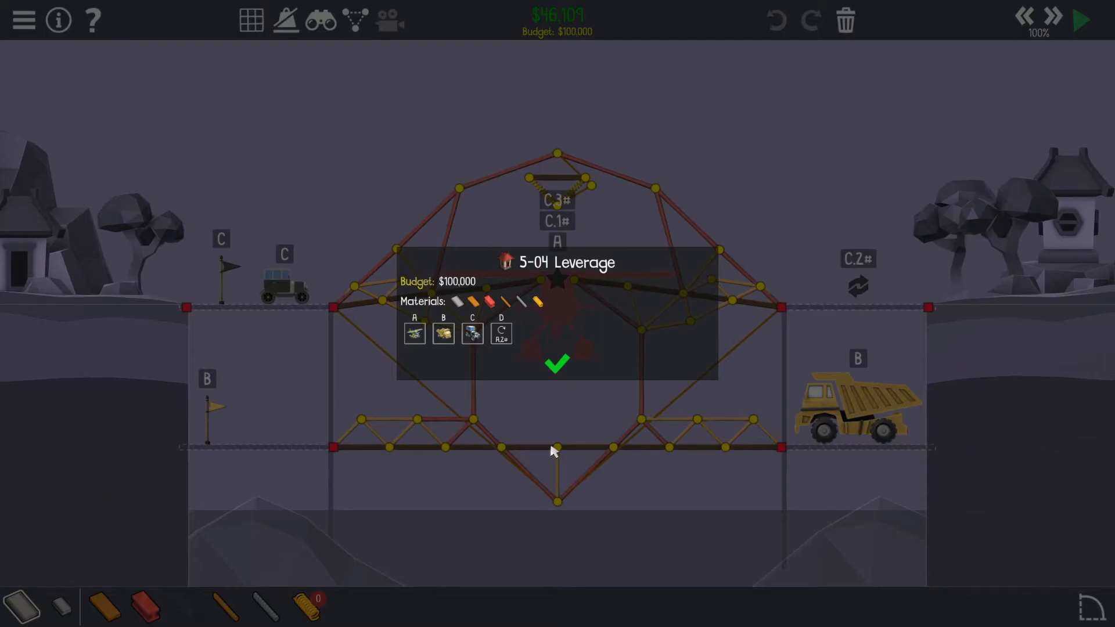
mouse_move(608, 387)
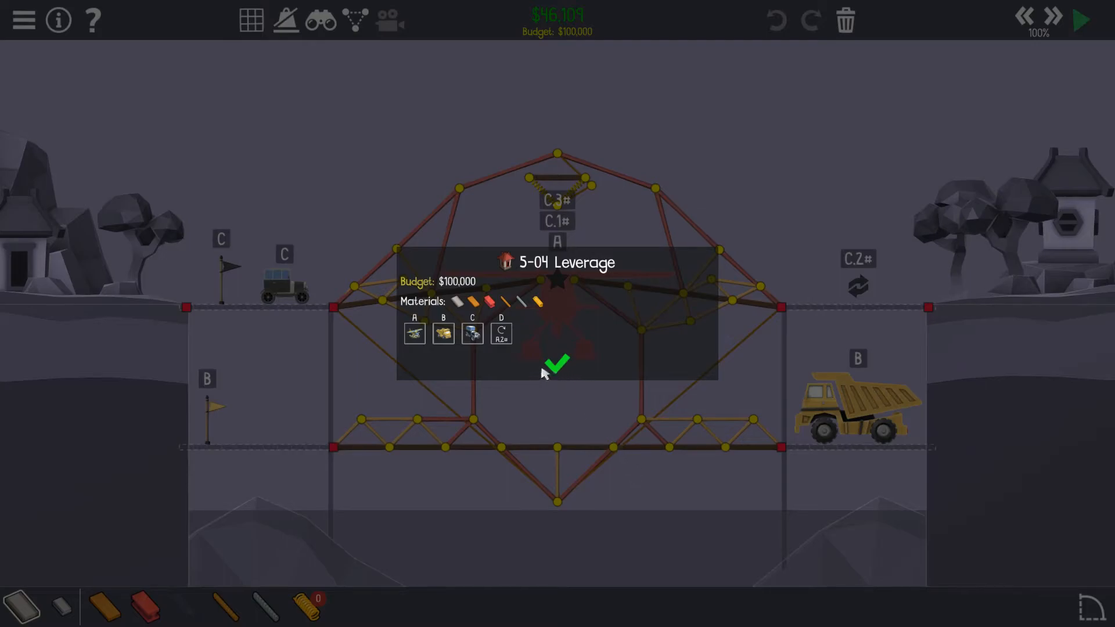
mouse_move(576, 345)
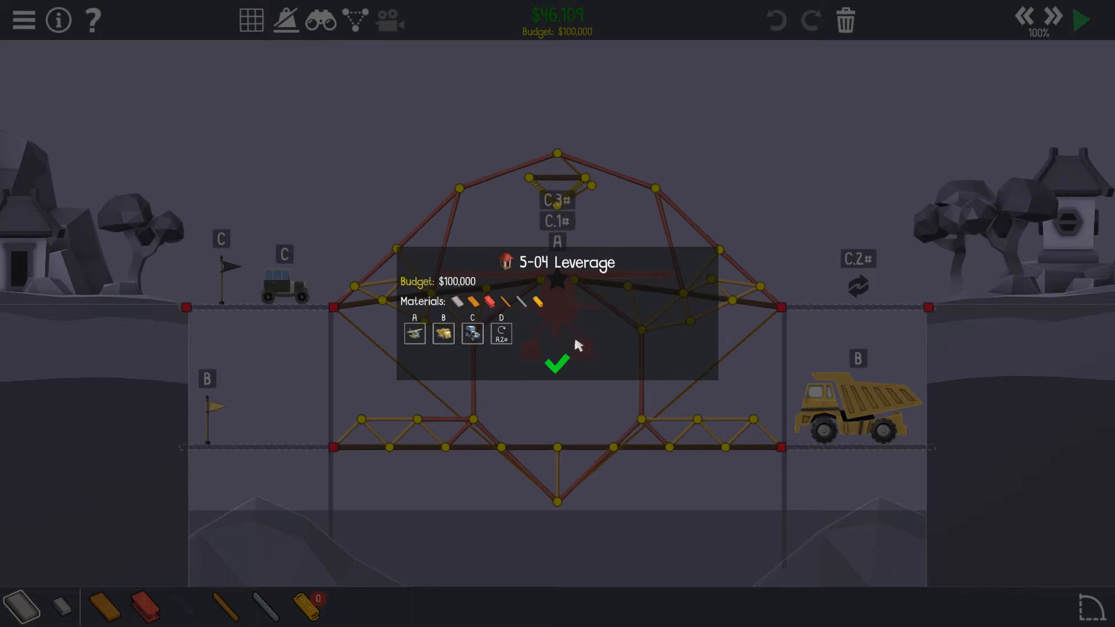
Dismiss the 5-04 Leverage briefing to reveal the $46,109 double-deck bridge.
left_click(557, 365)
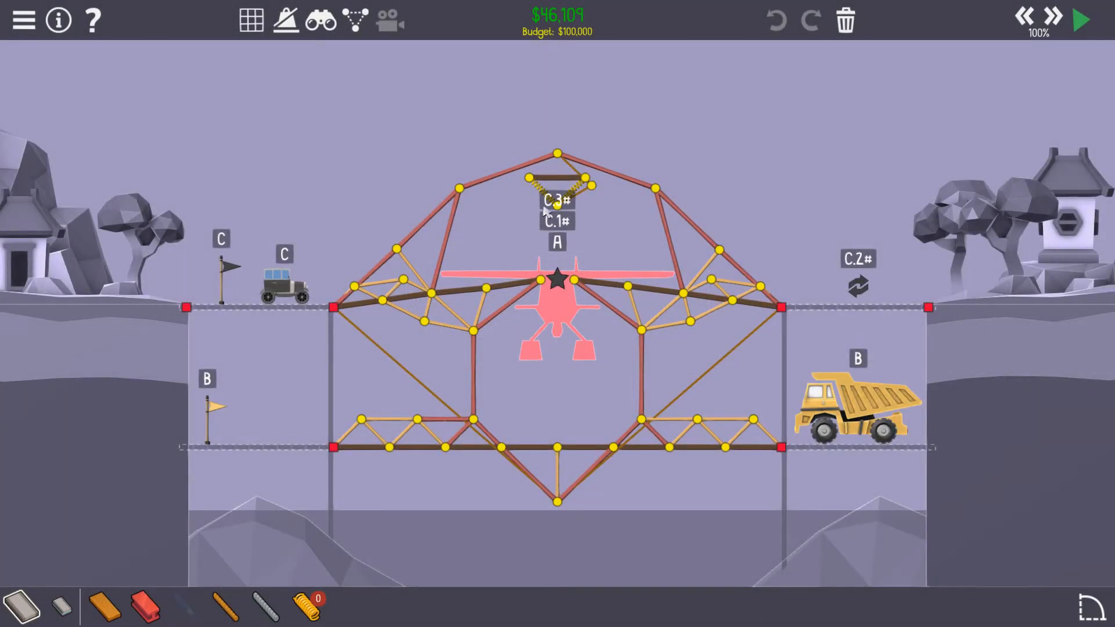
mouse_move(580, 231)
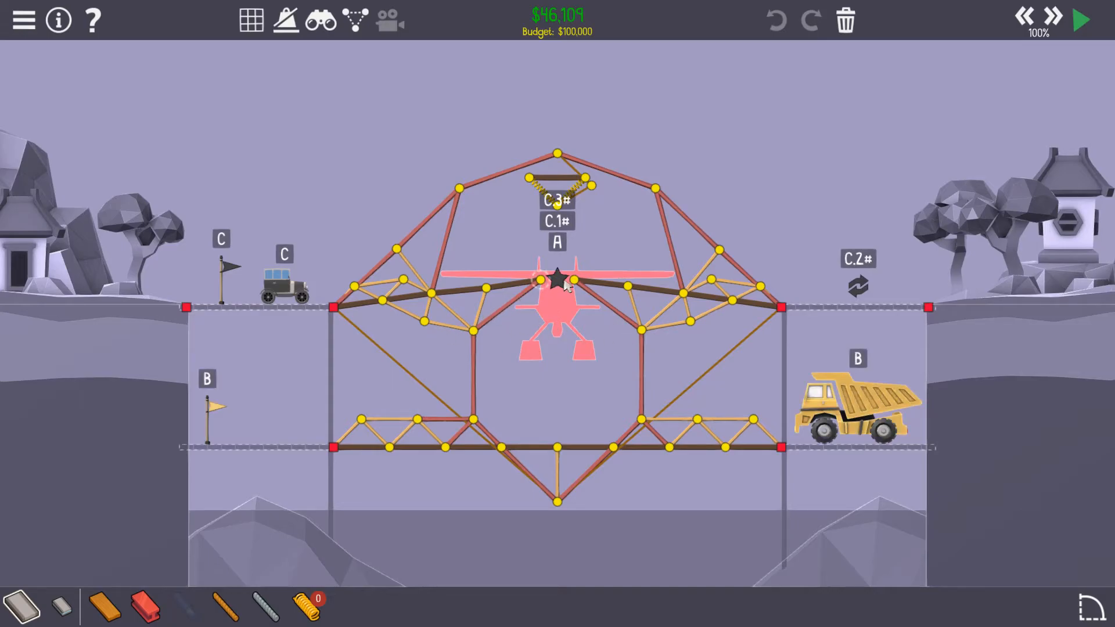
mouse_move(495, 317)
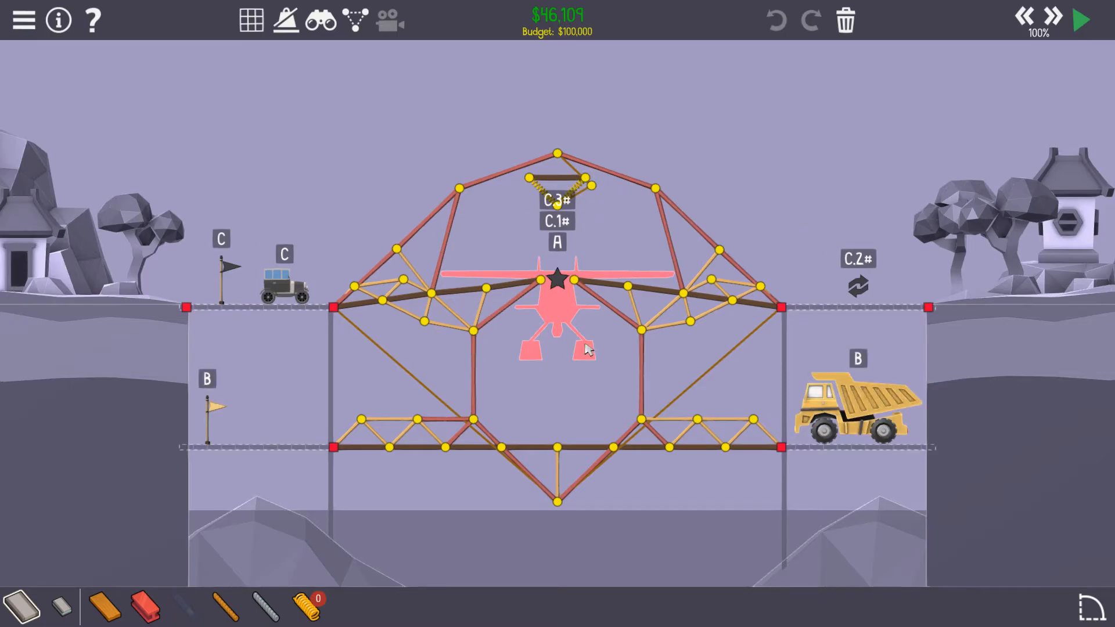
mouse_move(569, 375)
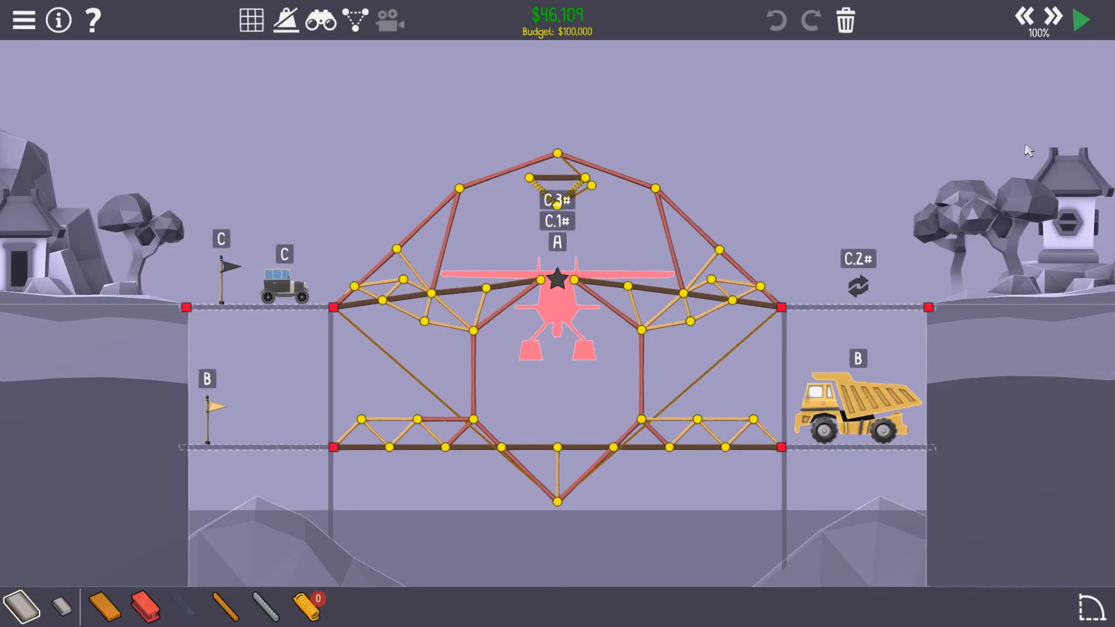
Simulate the Leverage bridge, adjusting speed, until Level Complete shows $46,109, top 26%.
left_click(1079, 19)
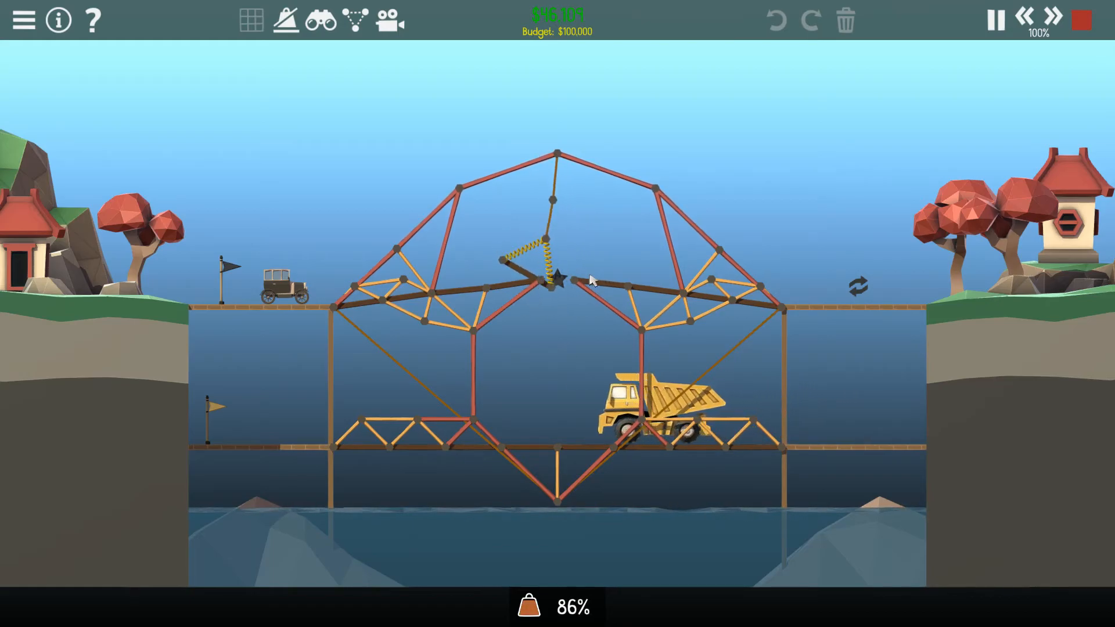
left_click(1053, 19)
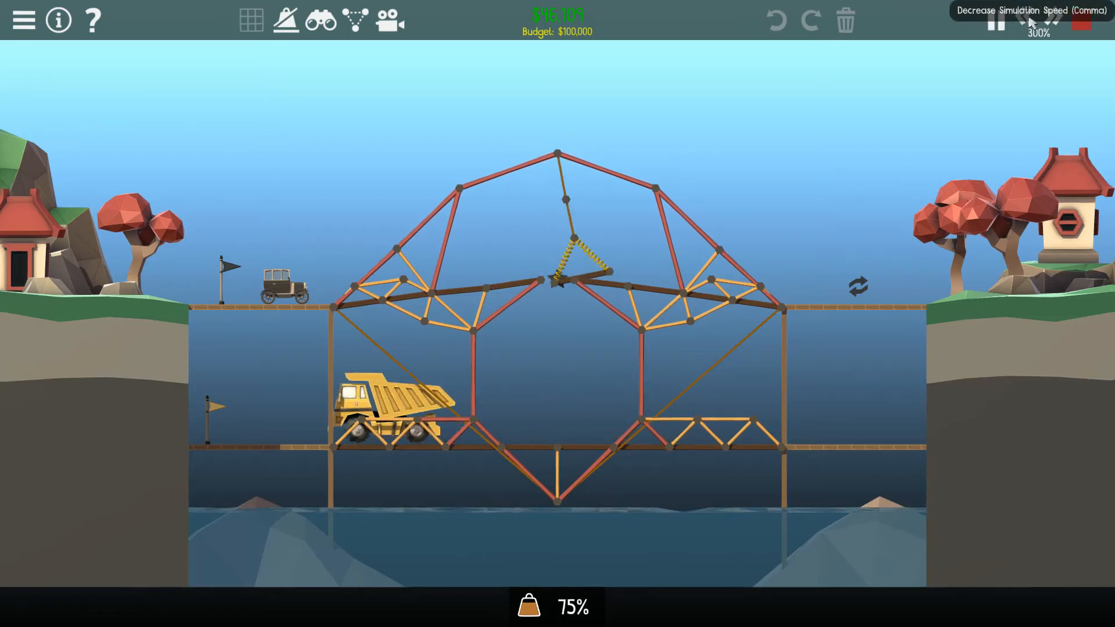
left_click(1030, 20)
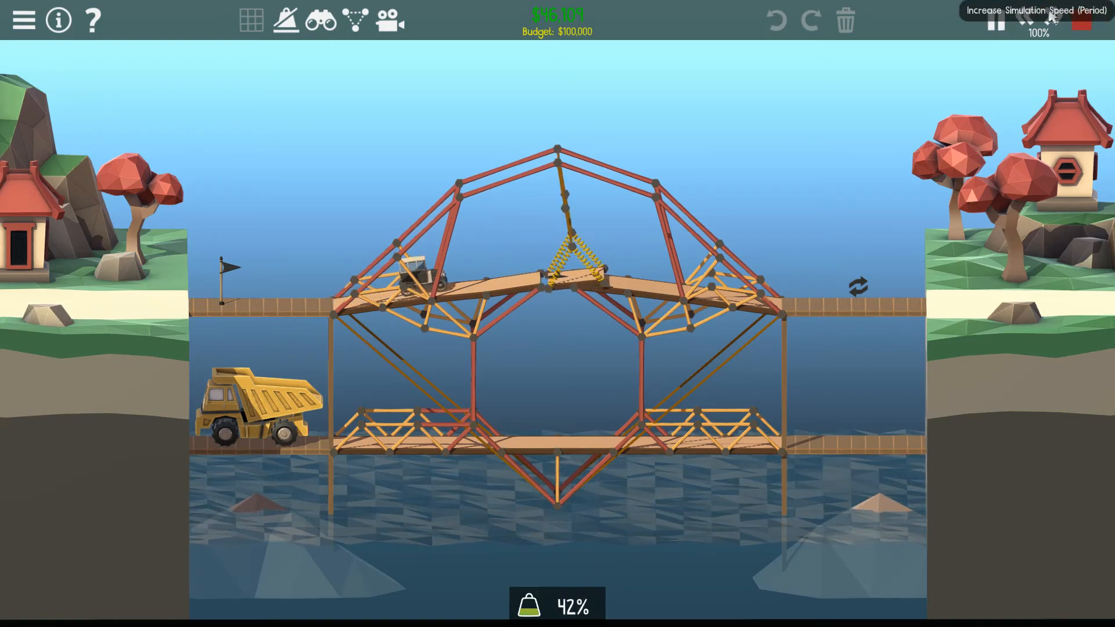
left_click(1040, 21)
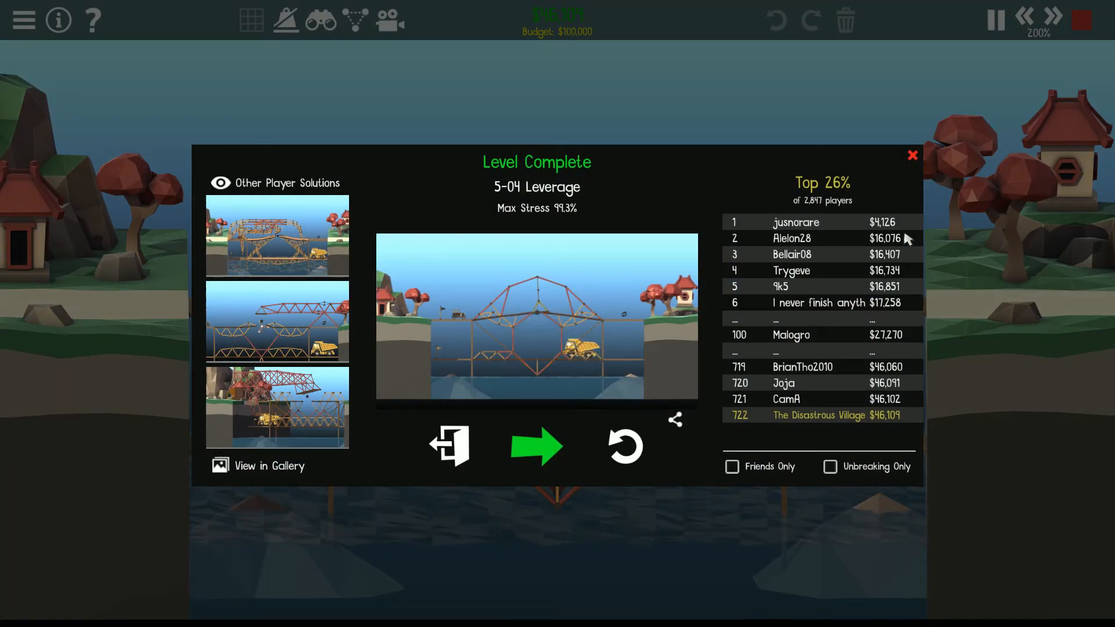
mouse_move(682, 69)
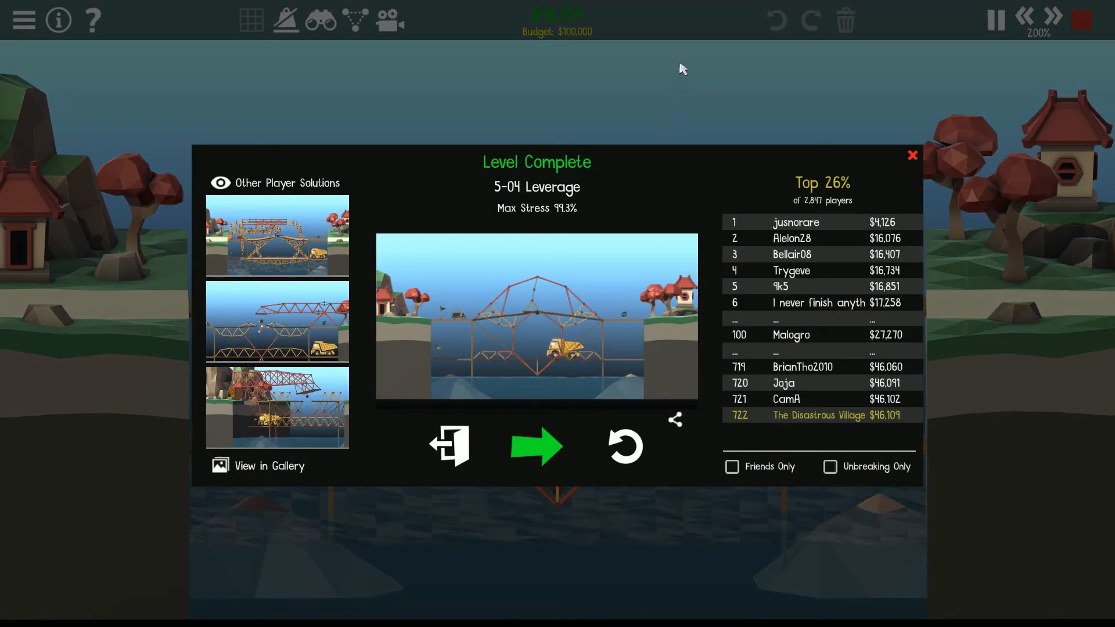